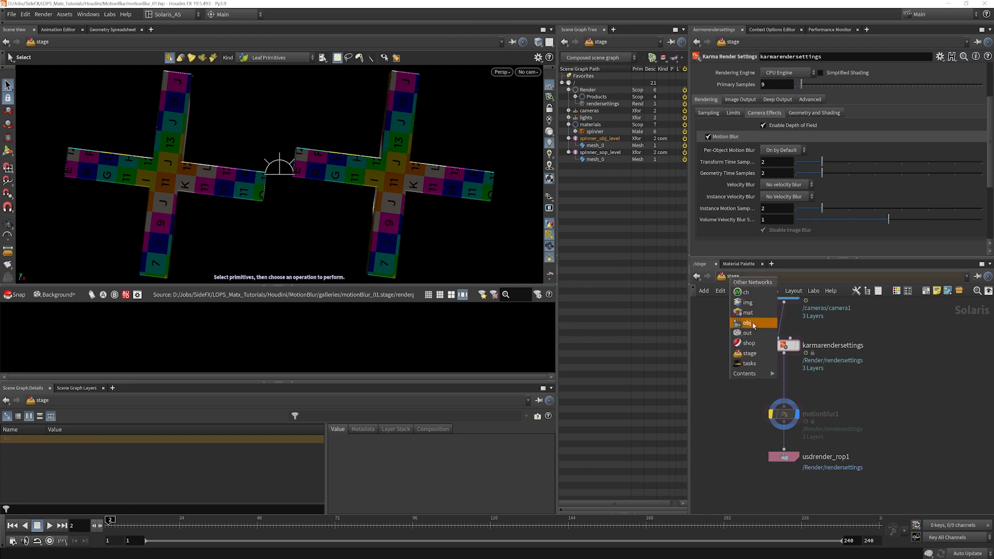
Switch the viewport renderer from Persp menu options to Karma to render both crosses
{"action": "left_click", "coordinate": [748, 323]}
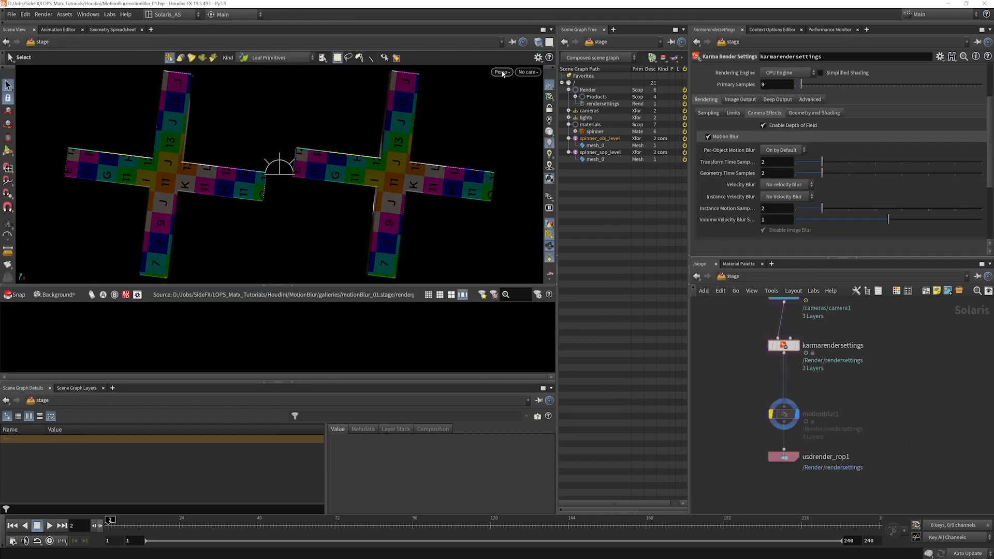
{"action": "left_click", "coordinate": [500, 72]}
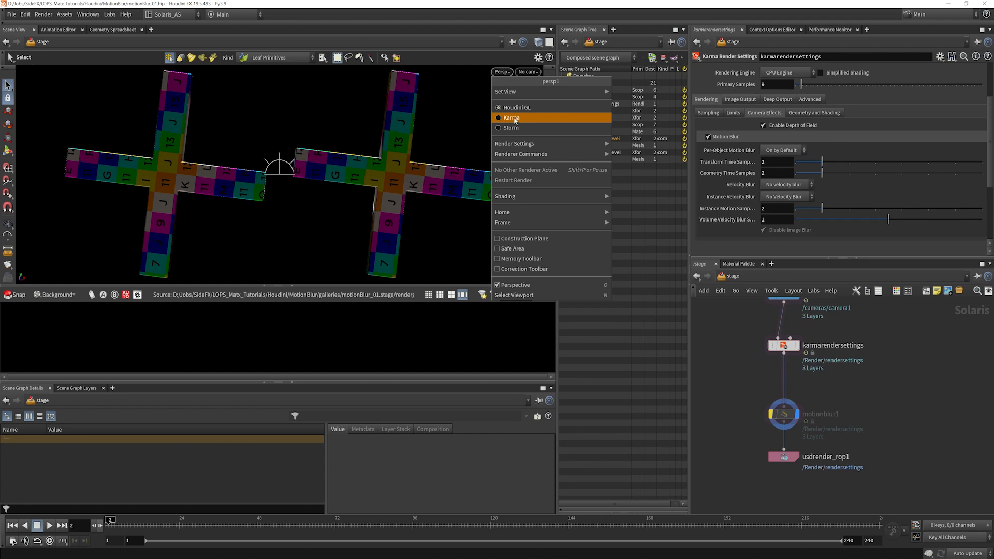
{"action": "left_click", "coordinate": [511, 118]}
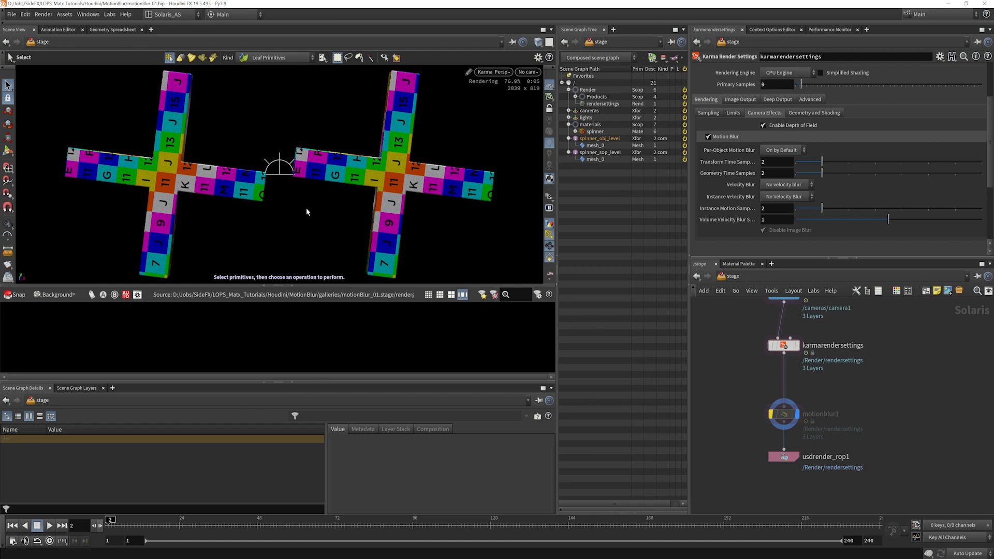
{"action": "mouse_move", "coordinate": [317, 228]}
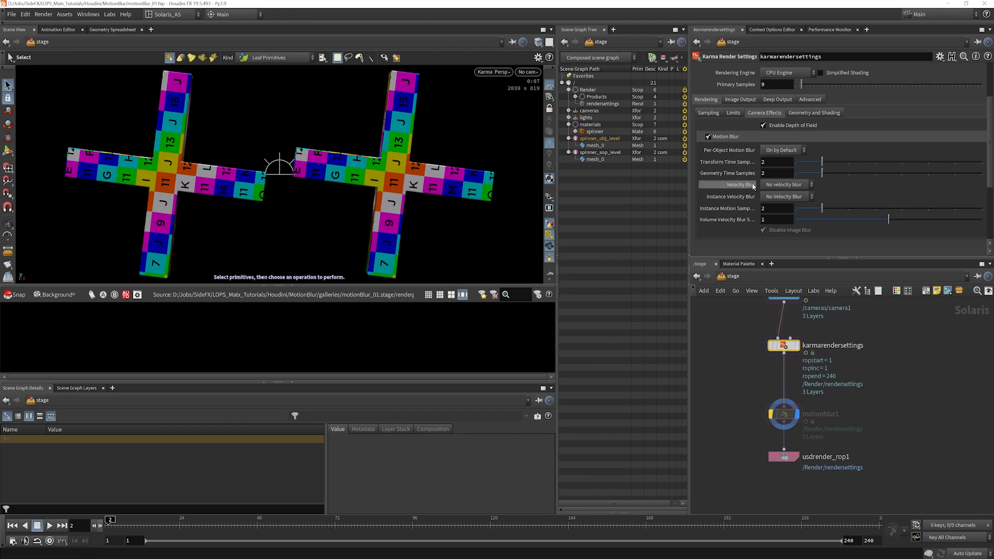
{"action": "mouse_move", "coordinate": [790, 189]}
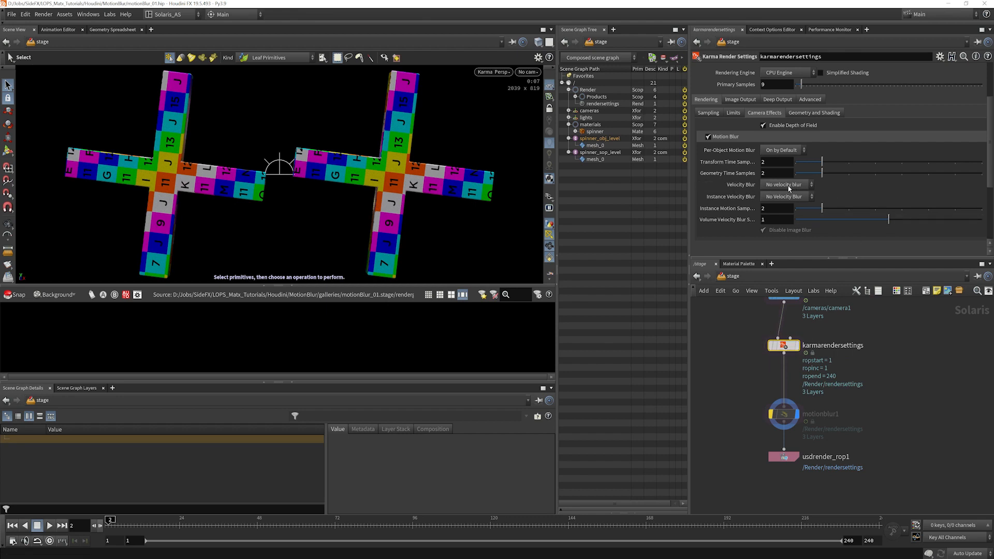
Set Velocity Blur in Karma Camera Effects to Velocity Blur, smearing the right cross
{"action": "left_click", "coordinate": [787, 184]}
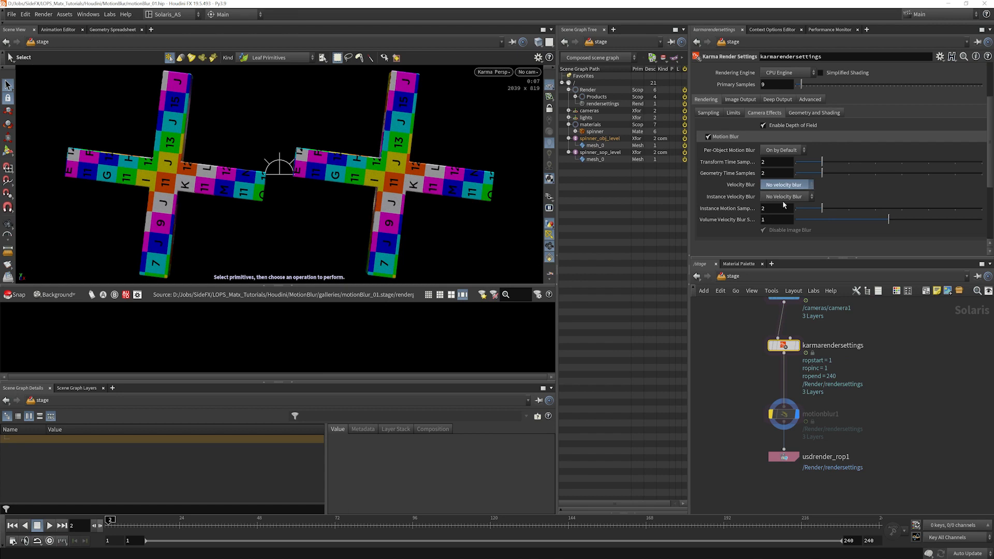
{"action": "left_click", "coordinate": [786, 184]}
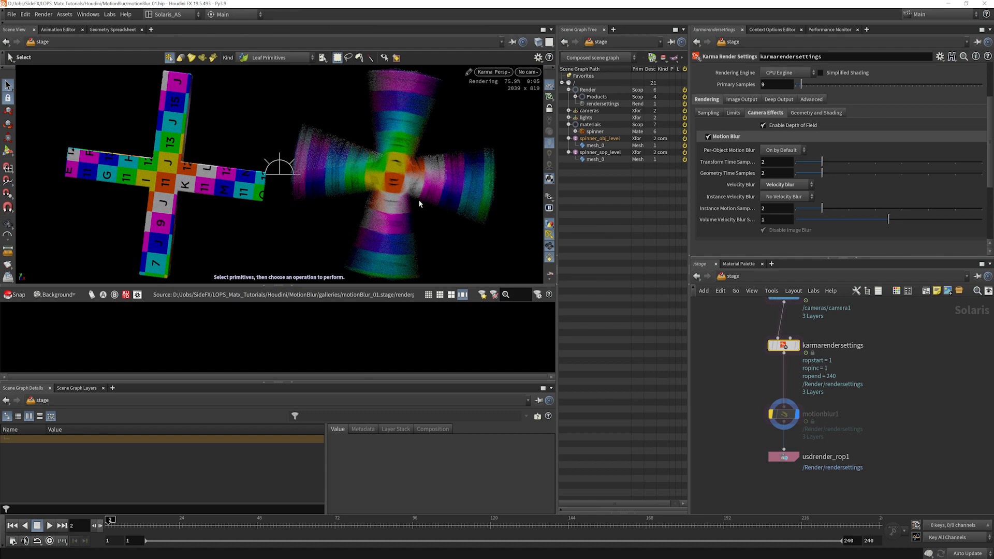
{"action": "left_click", "coordinate": [492, 72]}
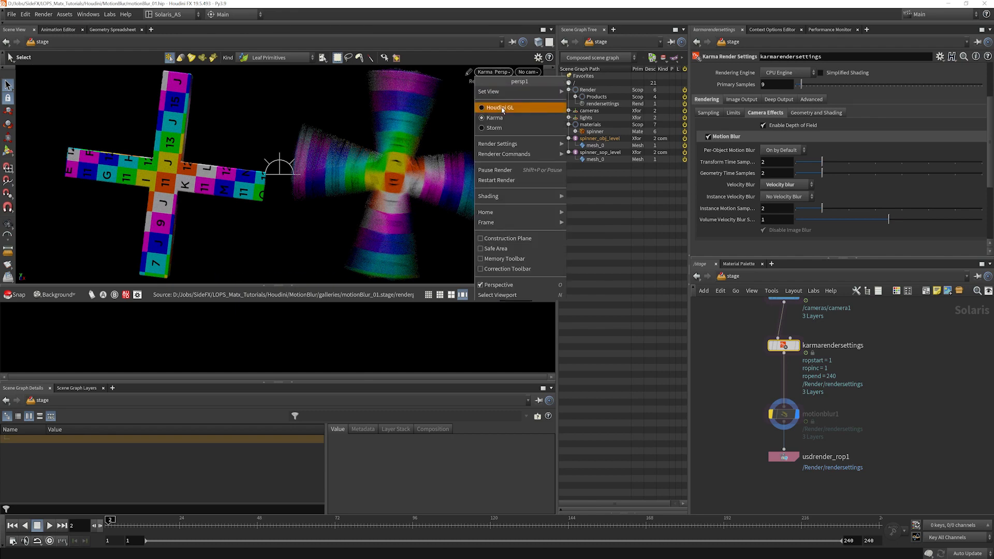
Return the viewport renderer to Houdini GL, showing both crosses sharp
{"action": "left_click", "coordinate": [500, 107]}
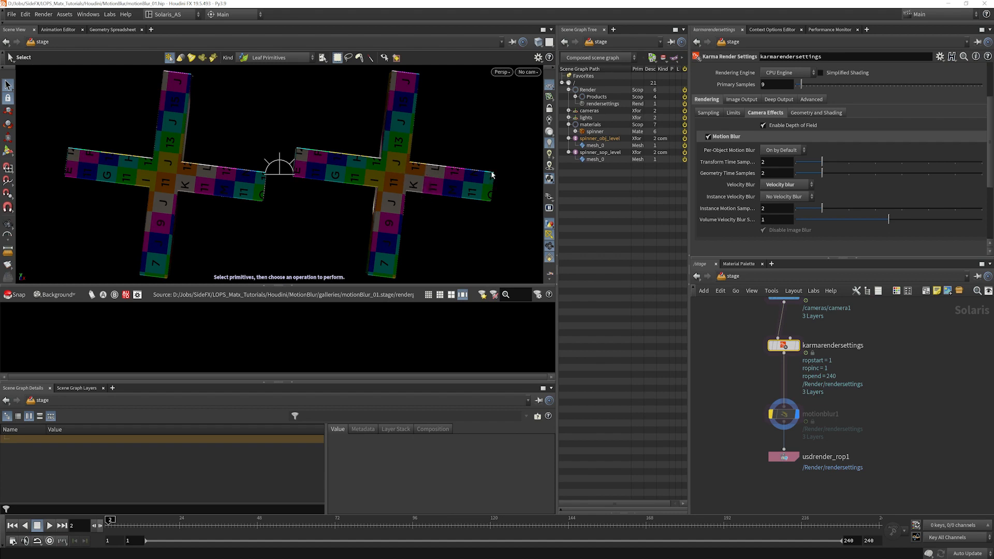
{"action": "mouse_move", "coordinate": [484, 219]}
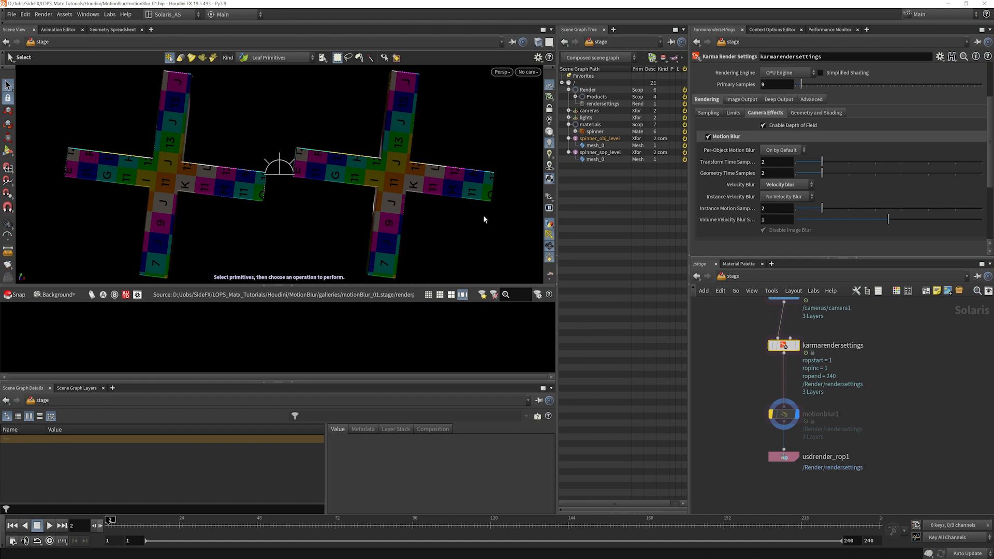
{"action": "mouse_move", "coordinate": [449, 191]}
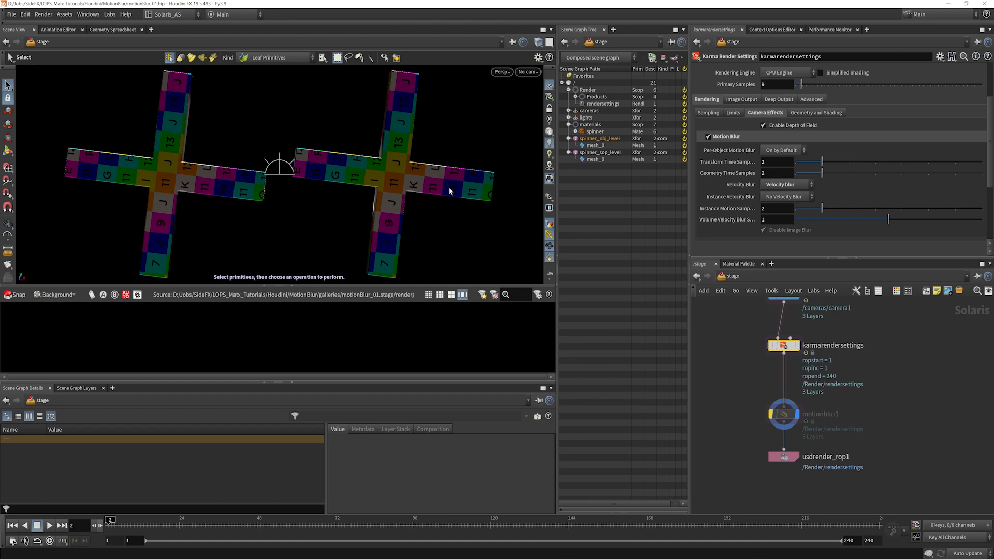
{"action": "mouse_move", "coordinate": [328, 229]}
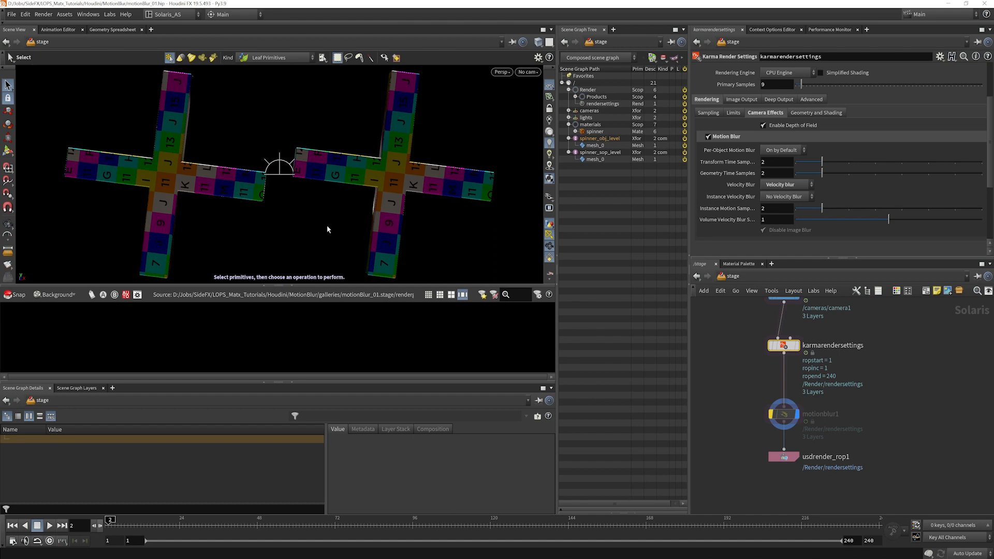
{"action": "mouse_move", "coordinate": [316, 229]}
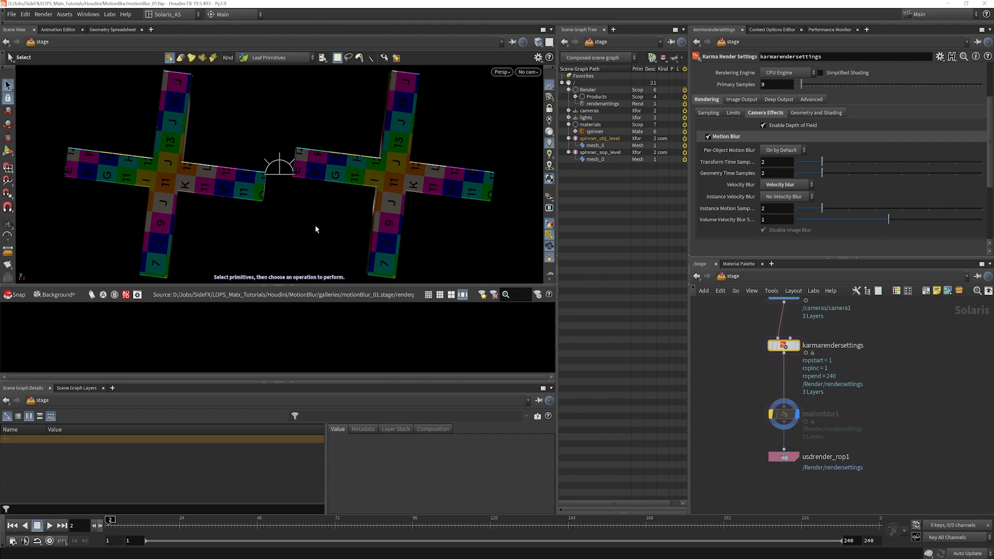
{"action": "mouse_move", "coordinate": [444, 220]}
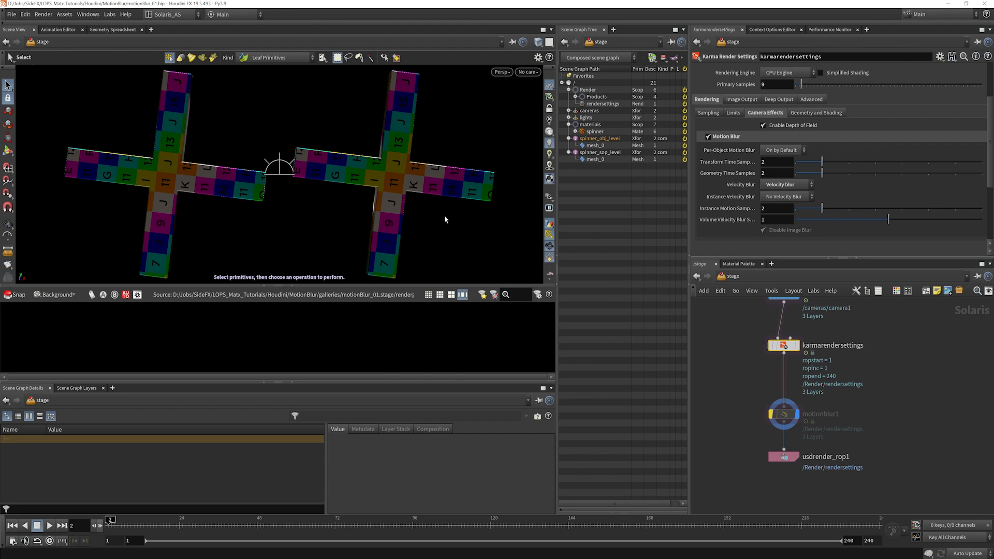
{"action": "mouse_move", "coordinate": [276, 148]}
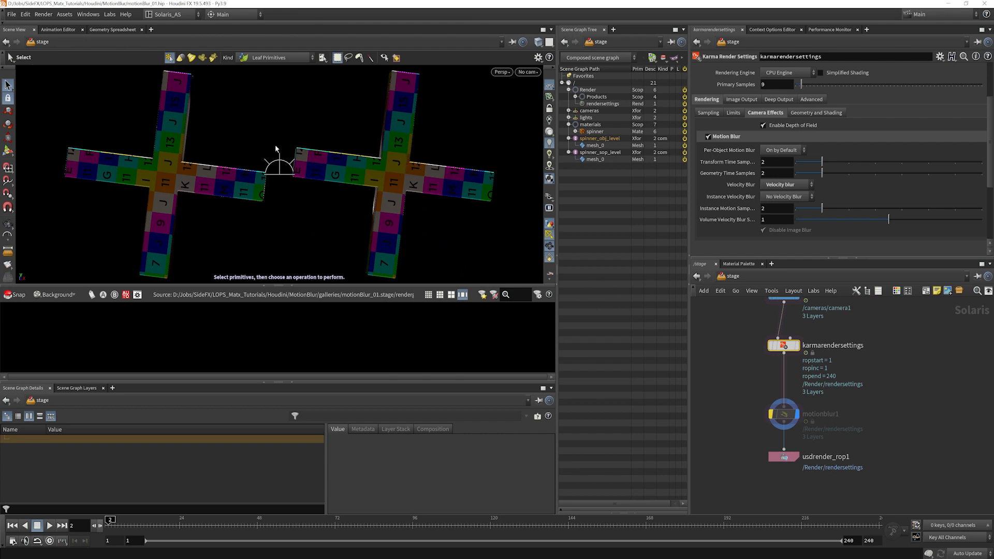
{"action": "mouse_move", "coordinate": [381, 172]}
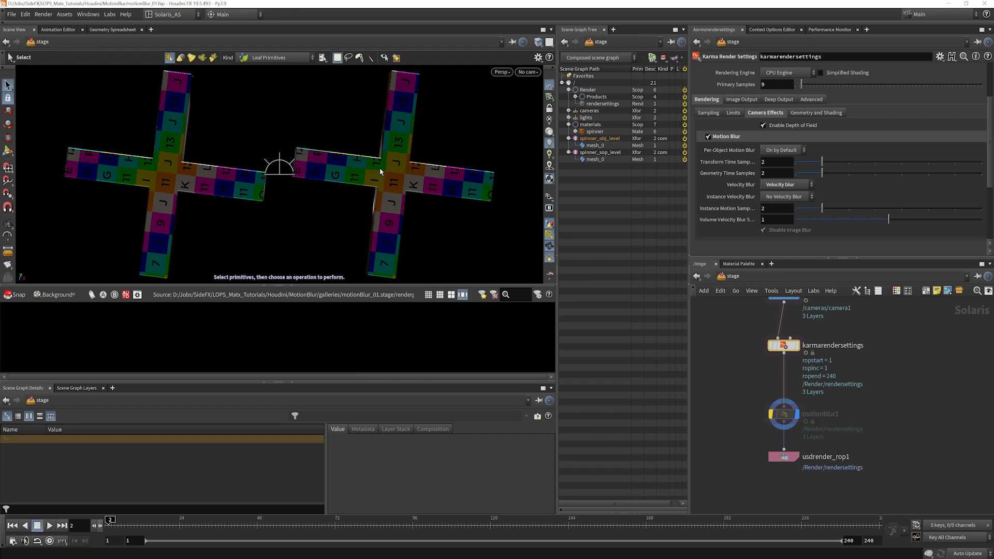
{"action": "mouse_move", "coordinate": [378, 193]}
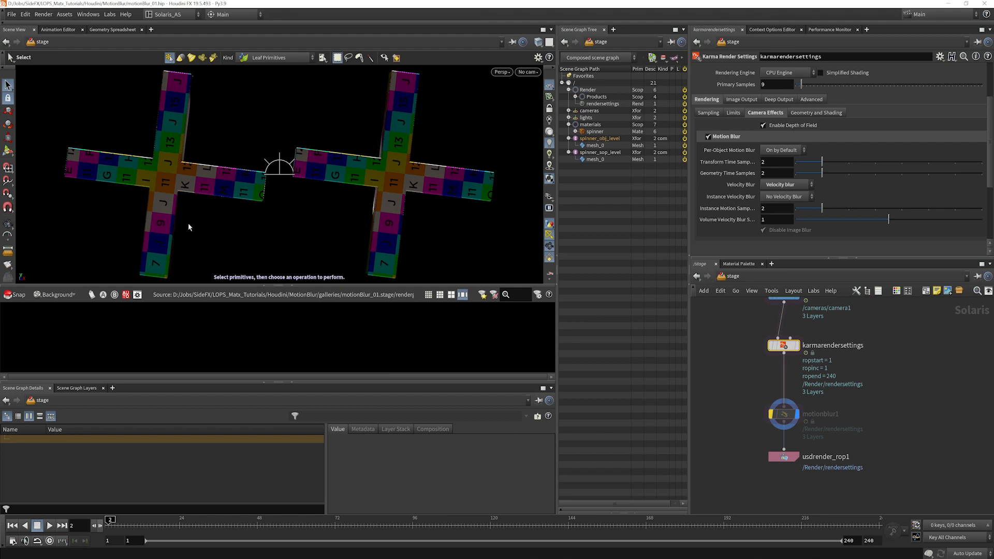
{"action": "mouse_move", "coordinate": [455, 223]}
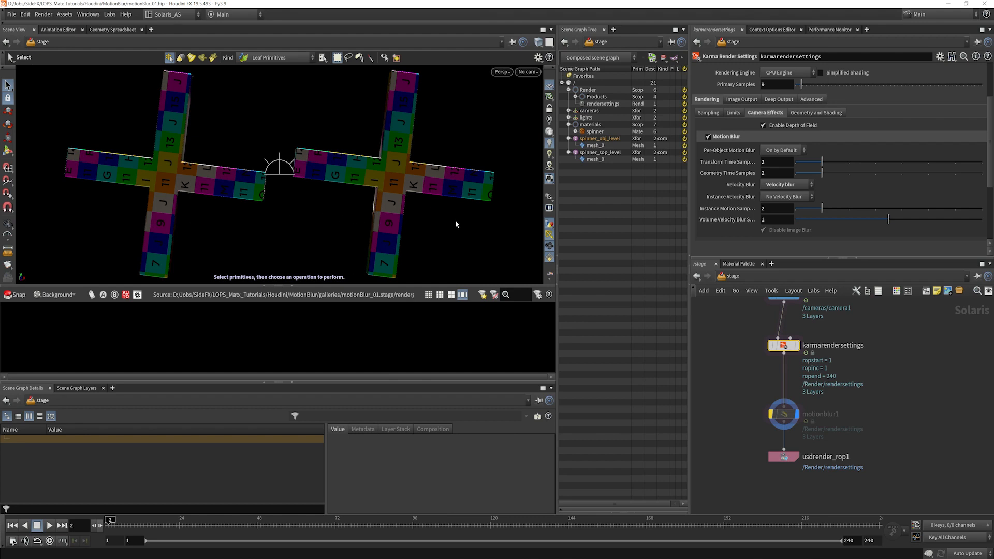
{"action": "mouse_move", "coordinate": [344, 188]}
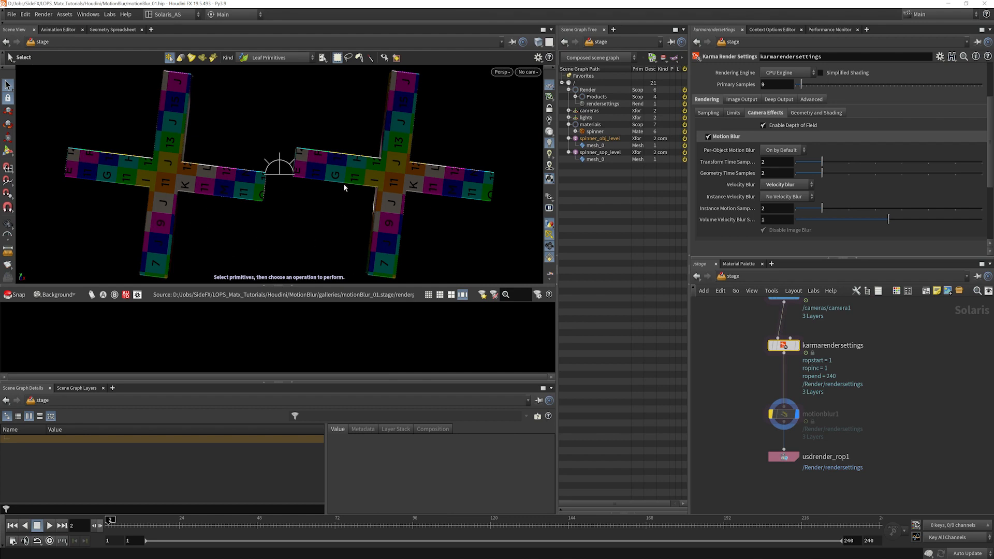
{"action": "mouse_move", "coordinate": [341, 194]}
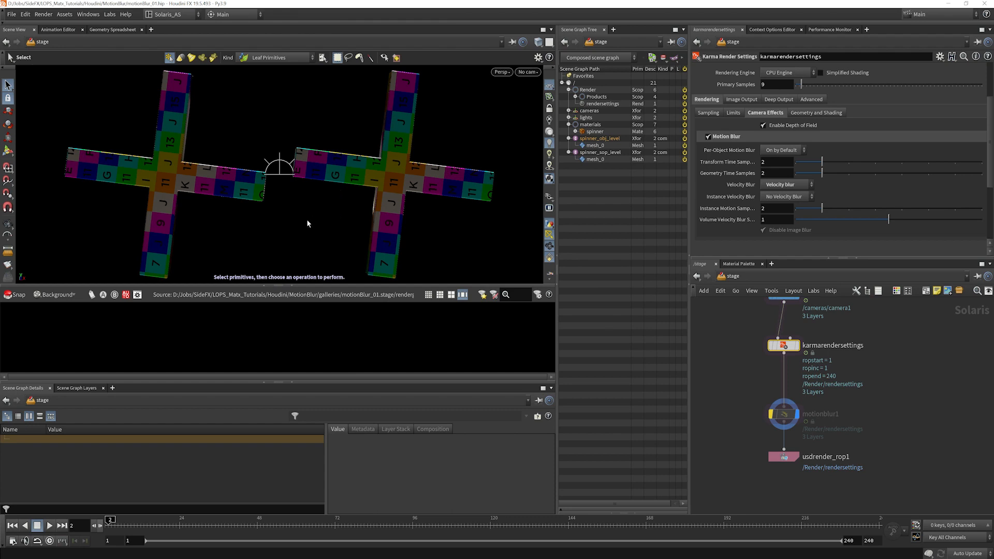
{"action": "mouse_move", "coordinate": [184, 251]}
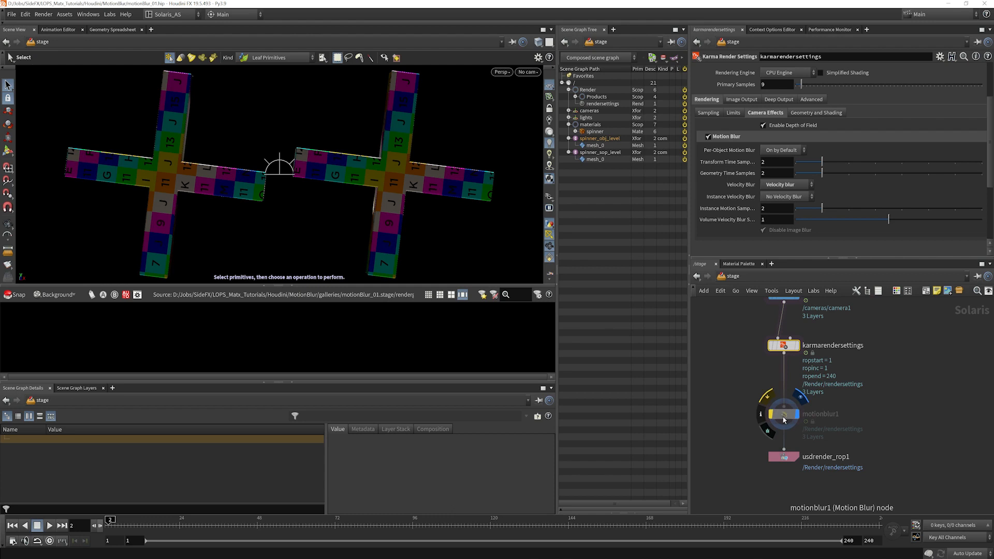
Put the display flag on motionblur1 and preview the blurred crosses in Karma
{"action": "left_click", "coordinate": [783, 414]}
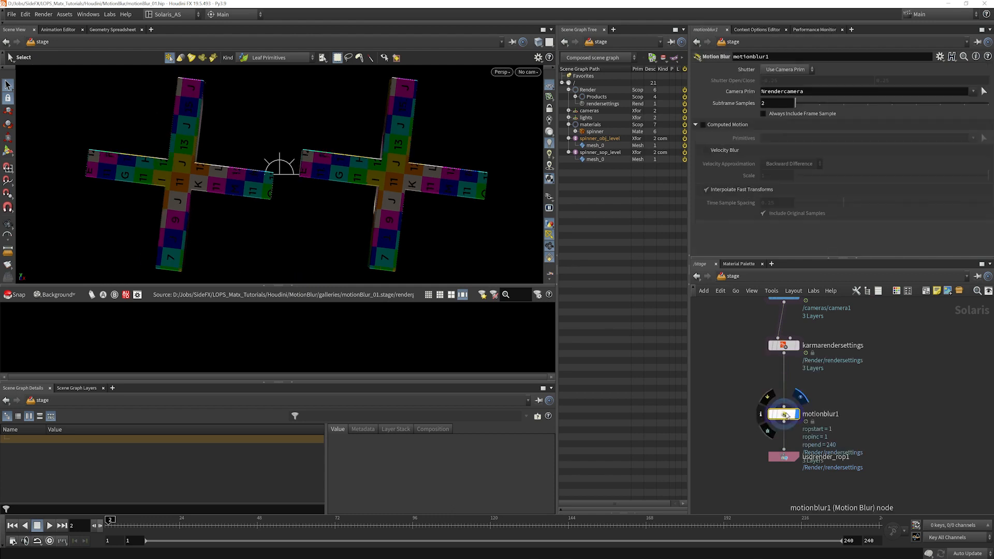
{"action": "left_click", "coordinate": [783, 345]}
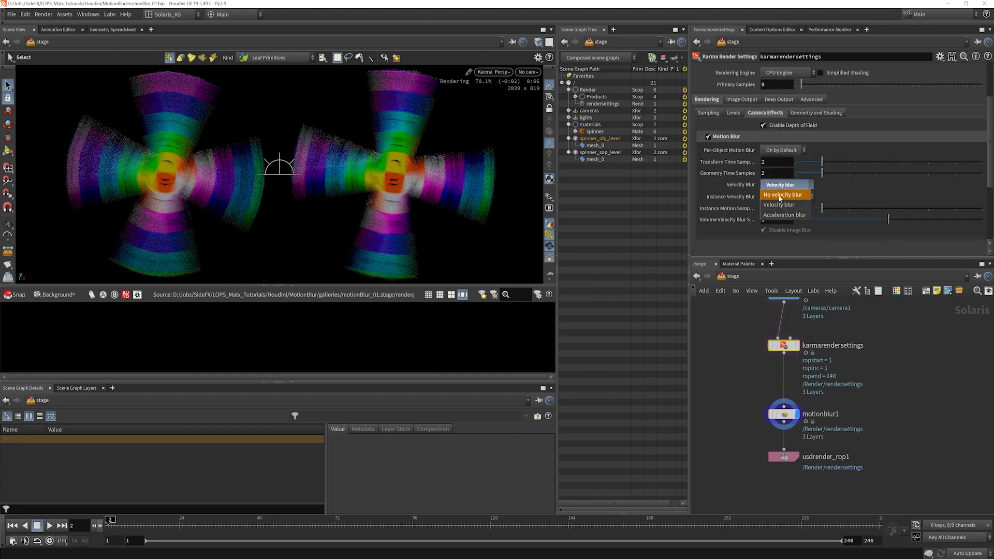
Set Velocity Blur to No velocity blur and select motionblur1 for its parameters
{"action": "left_click", "coordinate": [783, 195]}
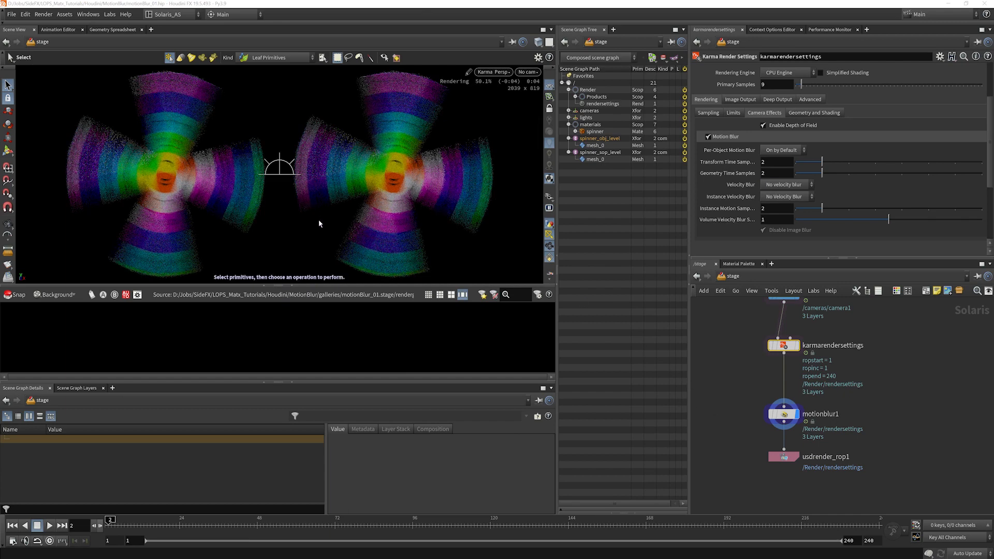
{"action": "left_click", "coordinate": [782, 413]}
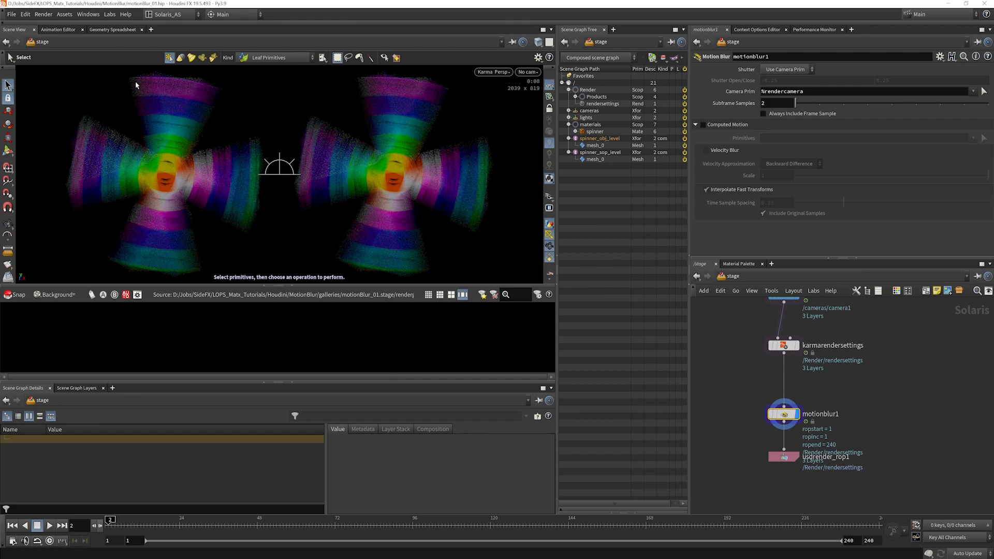
{"action": "mouse_move", "coordinate": [747, 114]}
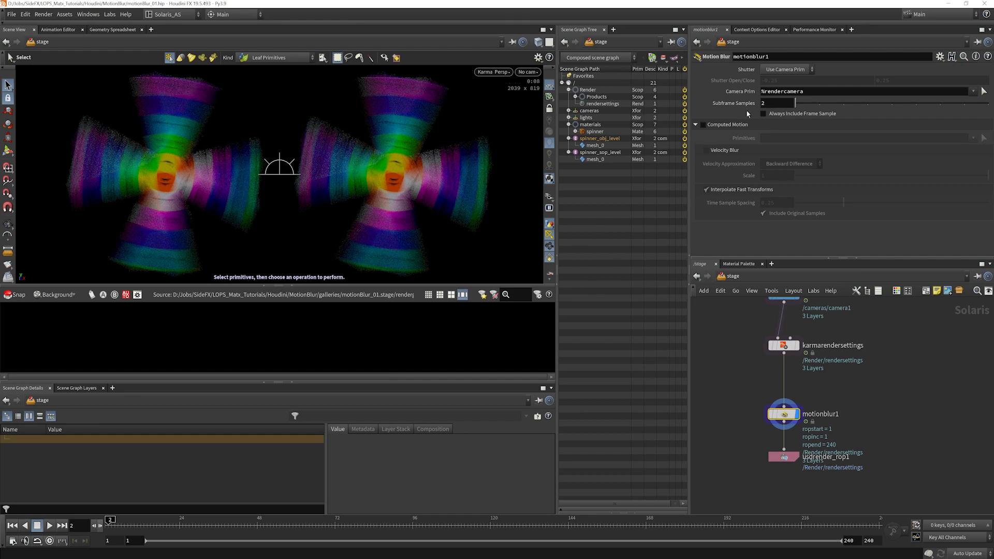
On motionblur1, enable Always Include Frame Sample and set Subframe Samples to 4
{"action": "left_click", "coordinate": [754, 113]}
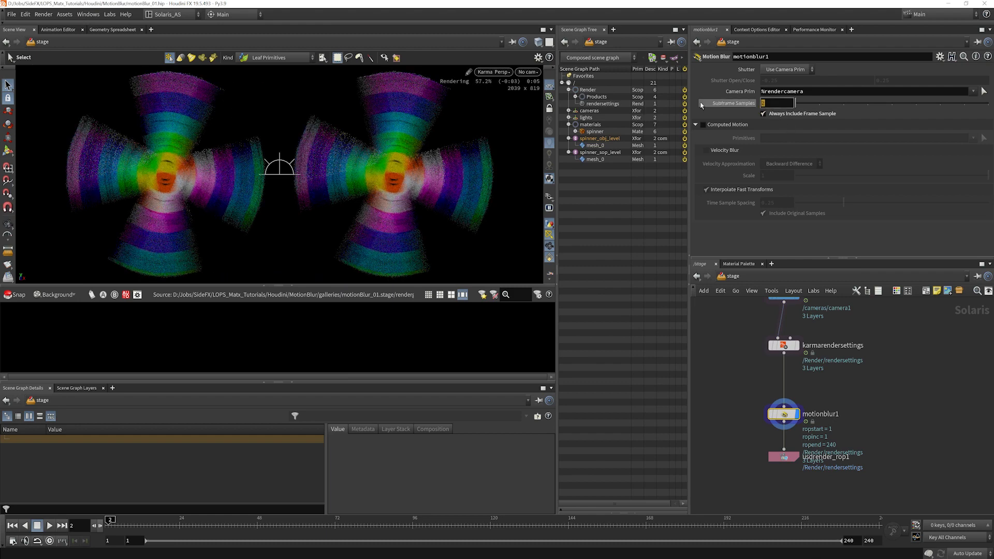
{"action": "type", "text": "4"}
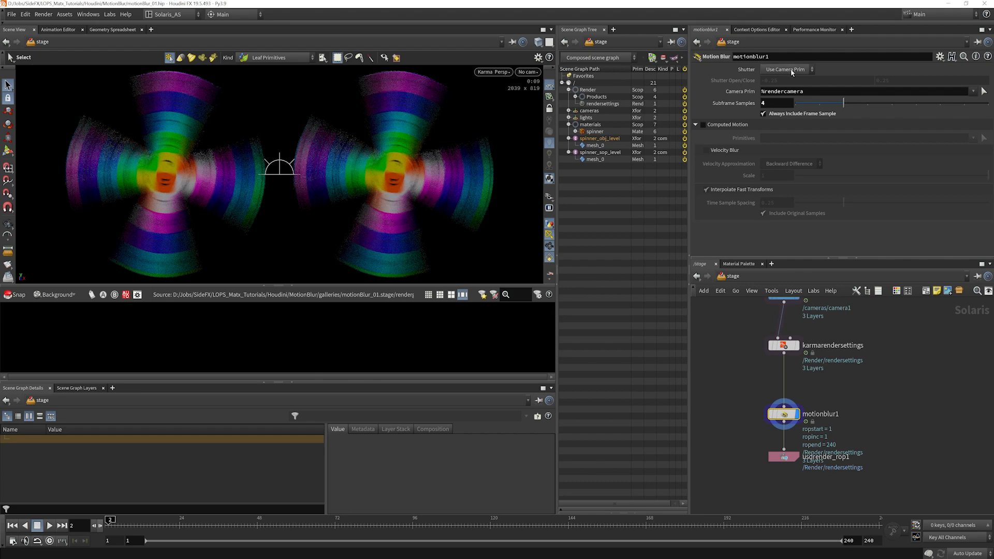
{"action": "left_click", "coordinate": [785, 69]}
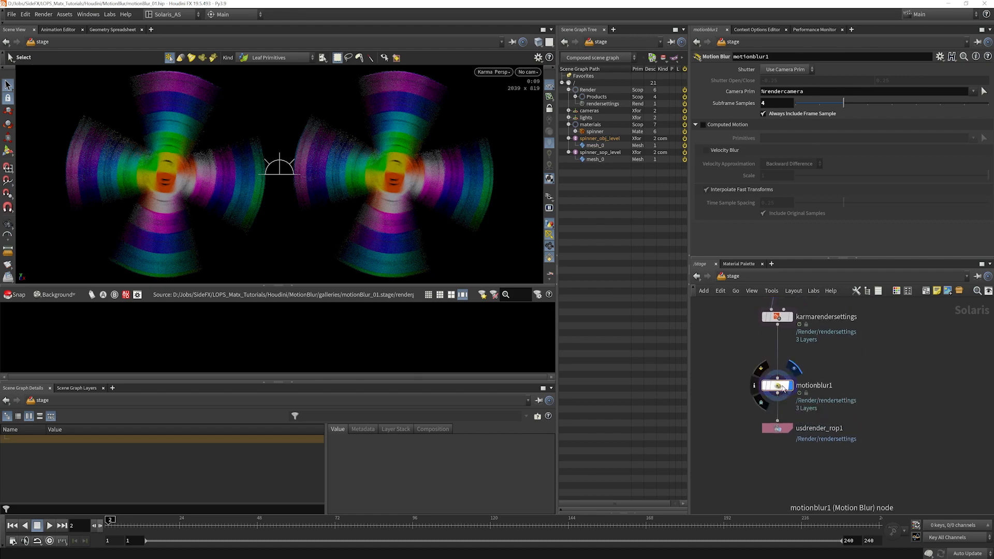
Dive into motionblur1 to see its subframe, transform resampling and velocity nodes
{"action": "double_click", "coordinate": [778, 385]}
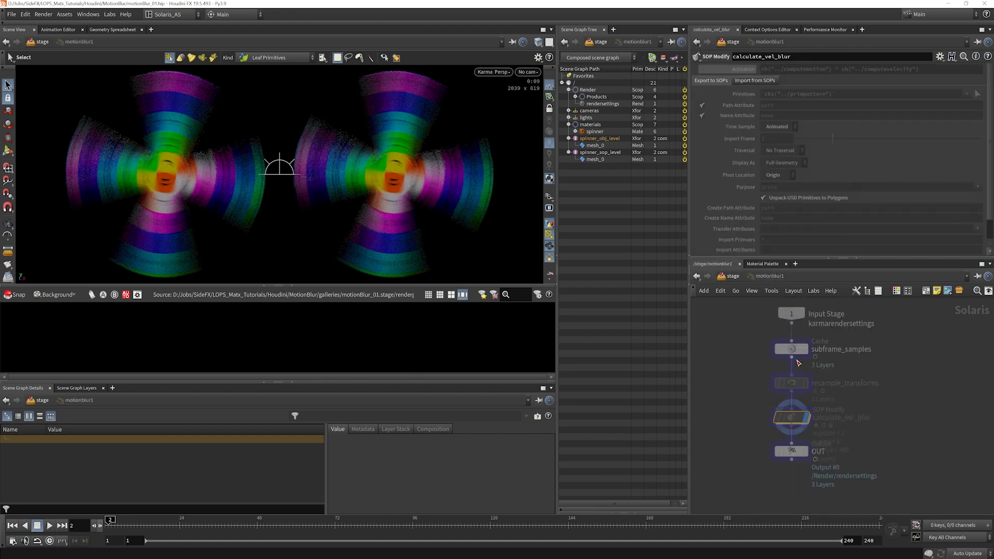
{"action": "mouse_move", "coordinate": [791, 350]}
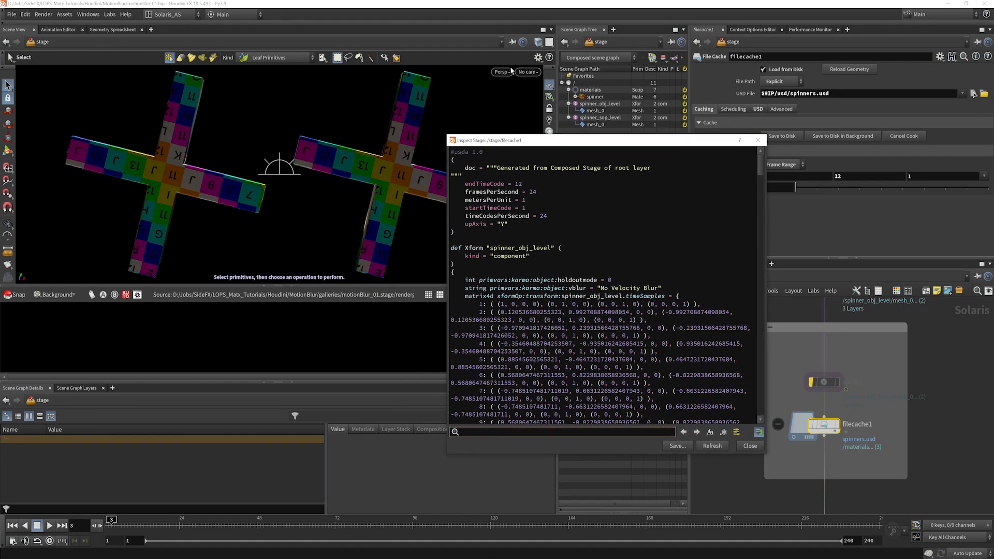
Open the viewport renderer menu while the cached spinners.usd stage renders in Karma
{"action": "left_click", "coordinate": [494, 71]}
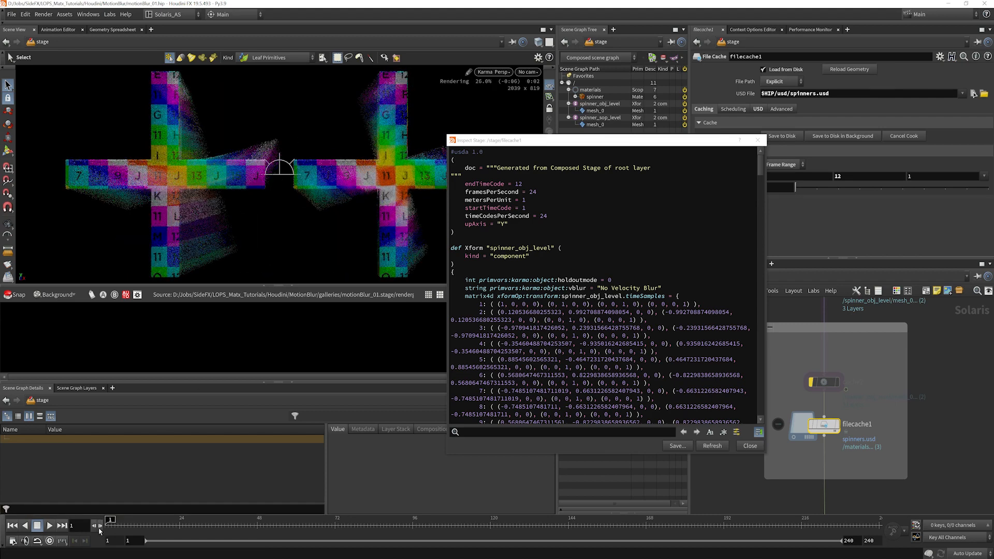
Advance one frame, close Inspect Stage, and save spinners.usd frames 1–12 to disk
{"action": "left_click", "coordinate": [61, 525]}
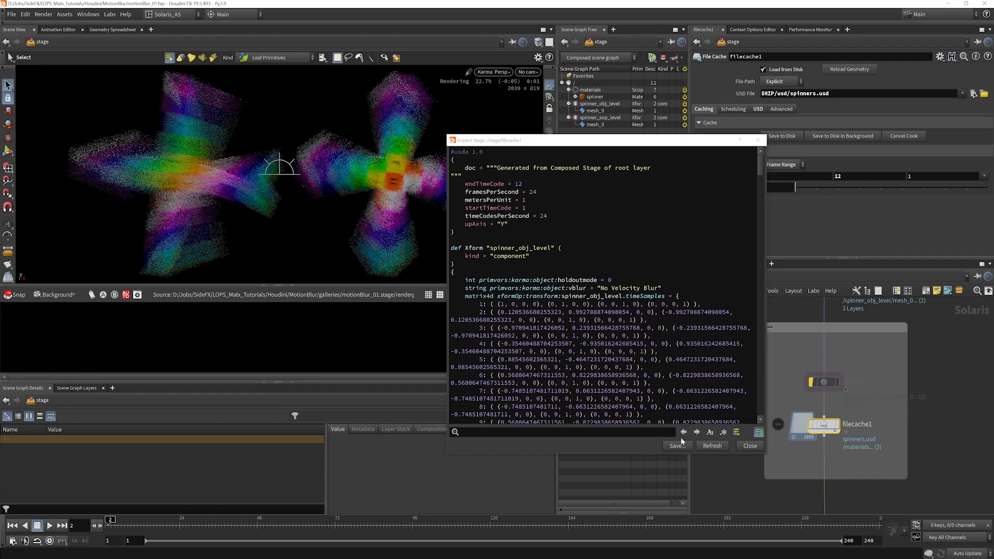
{"action": "left_click", "coordinate": [749, 445]}
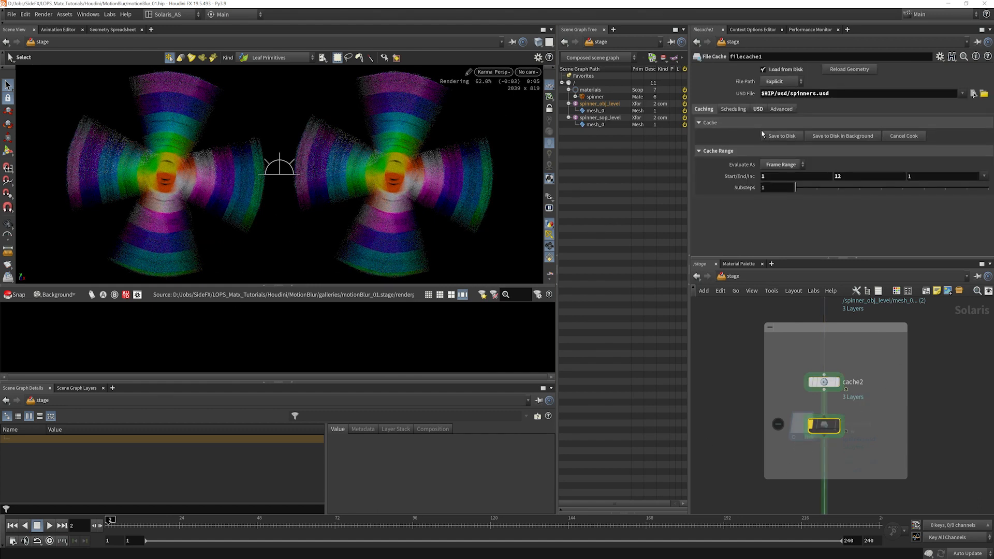
{"action": "left_click", "coordinate": [781, 136]}
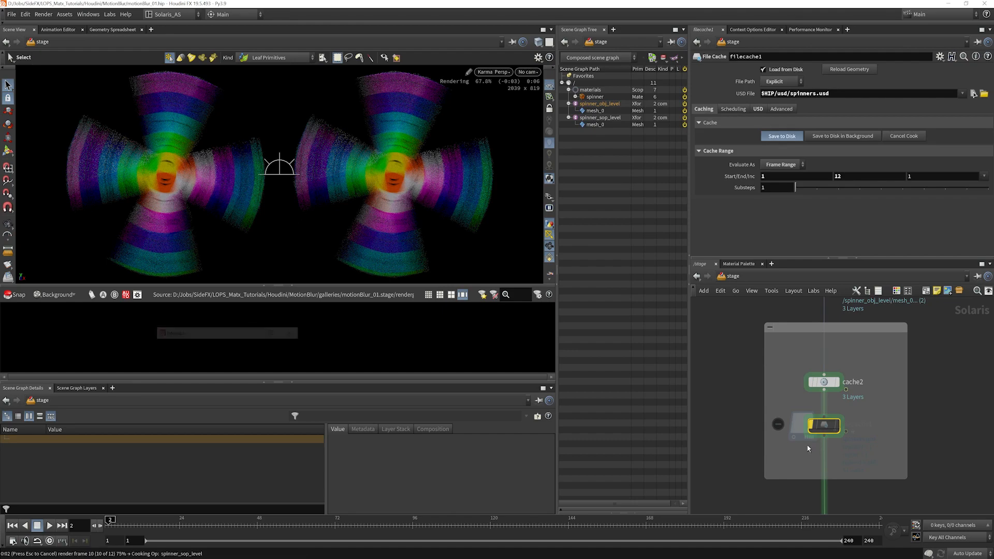
{"action": "left_click", "coordinate": [781, 136]}
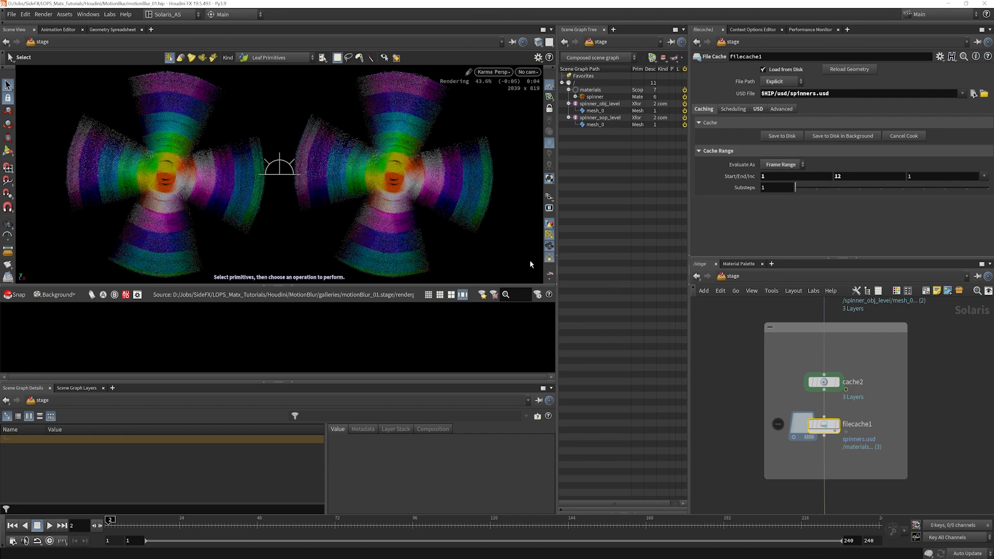
{"action": "left_click", "coordinate": [824, 381]}
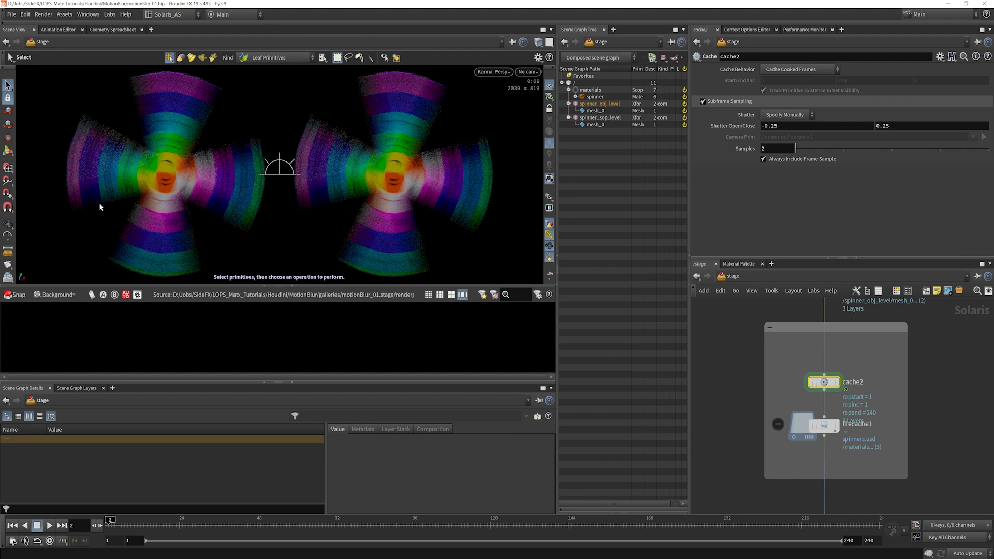
{"action": "mouse_move", "coordinate": [146, 112]}
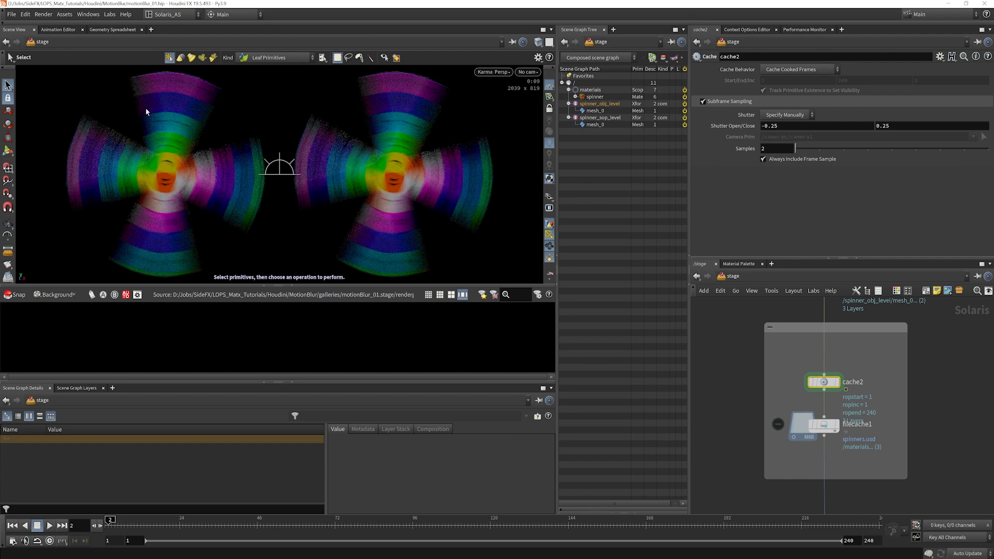
{"action": "mouse_move", "coordinate": [224, 157]}
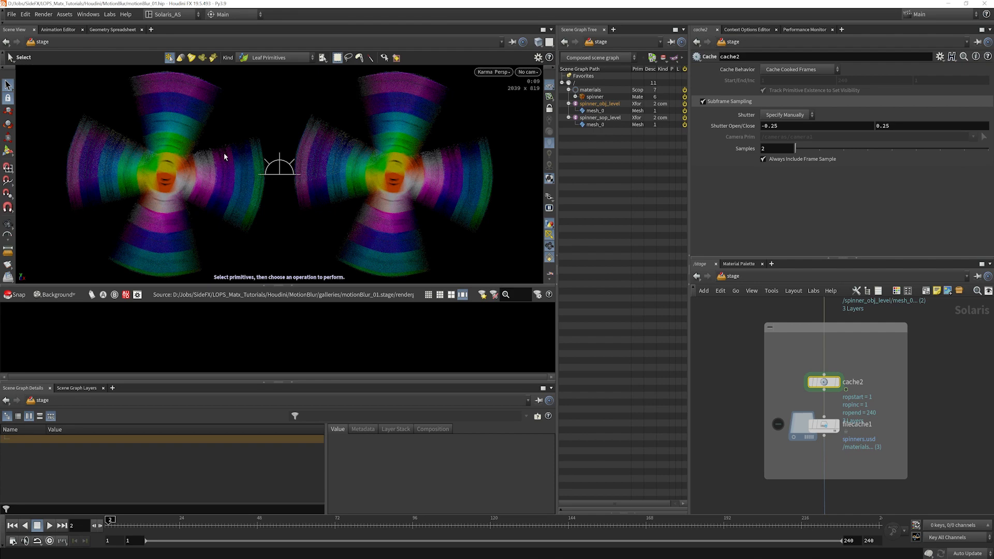
{"action": "mouse_move", "coordinate": [205, 203]}
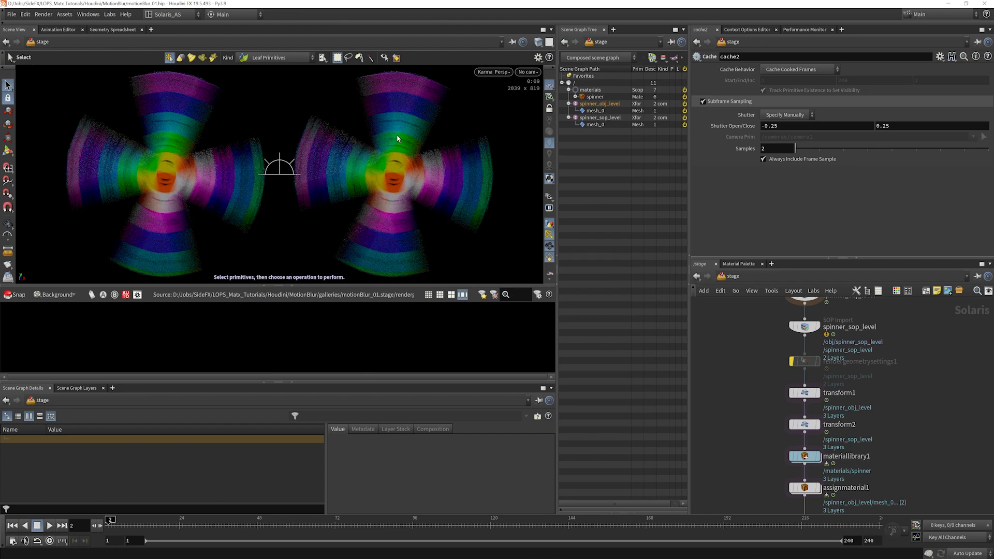
{"action": "mouse_move", "coordinate": [460, 181]}
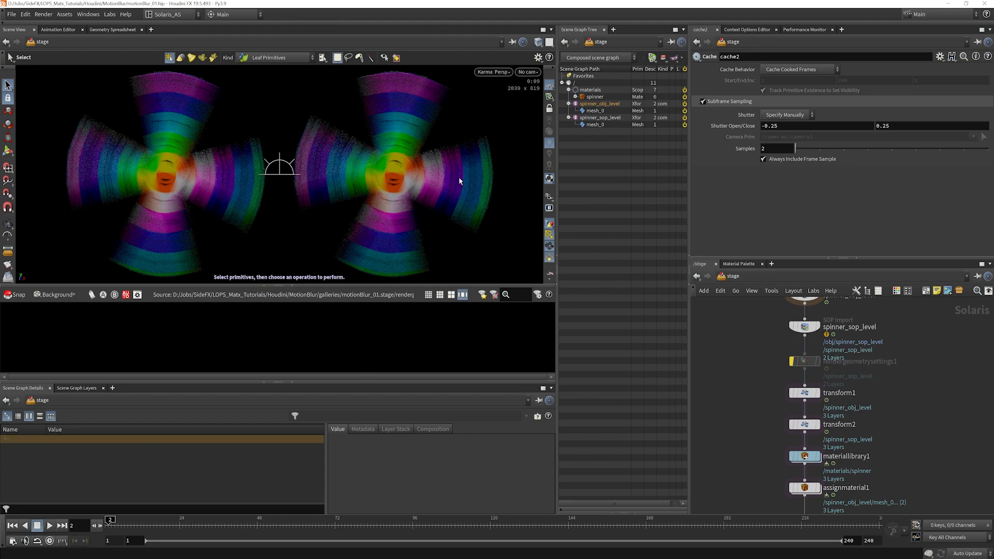
Select the render geometry settings node for the spinner_sop_level mesh
{"action": "left_click", "coordinate": [805, 361]}
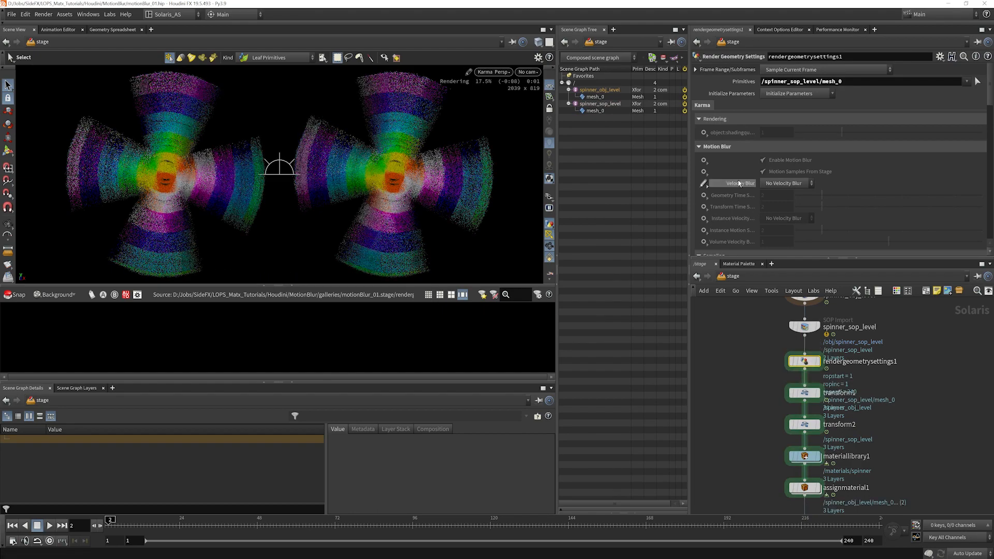
Set the spinner_sop_level mesh's render geometry settings to Velocity Blur
{"action": "left_click", "coordinate": [785, 184]}
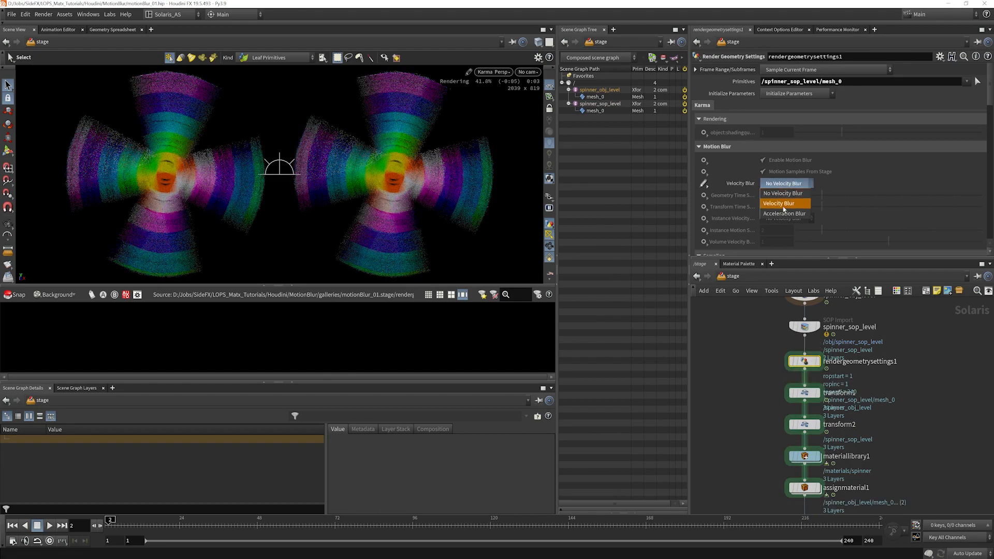
{"action": "left_click", "coordinate": [783, 203]}
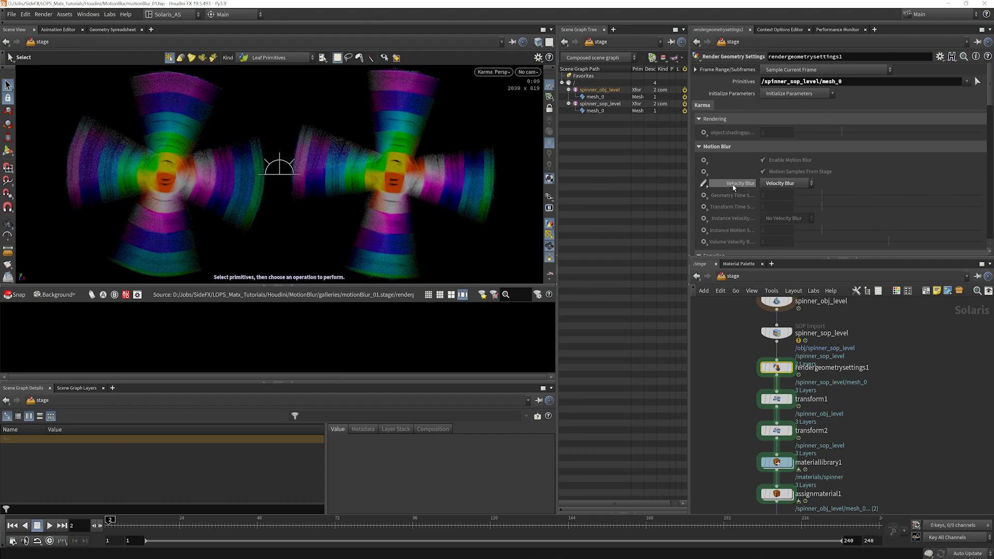
{"action": "mouse_move", "coordinate": [746, 188]}
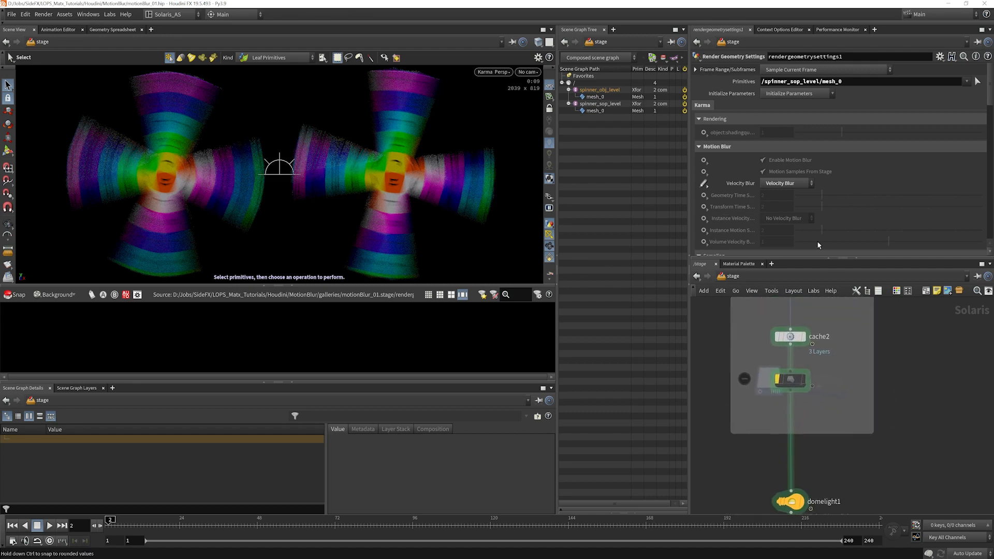
{"action": "mouse_move", "coordinate": [424, 174]}
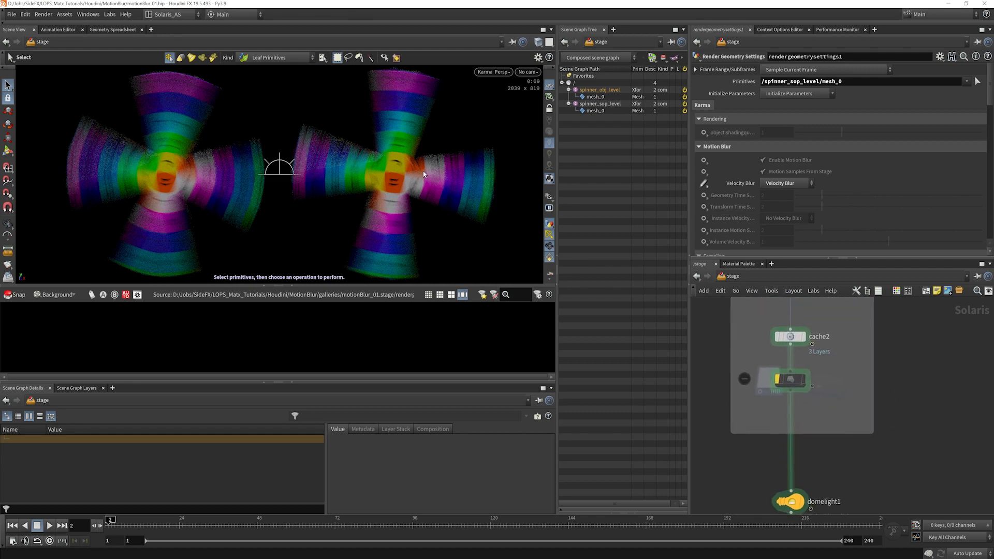
{"action": "mouse_move", "coordinate": [409, 193]}
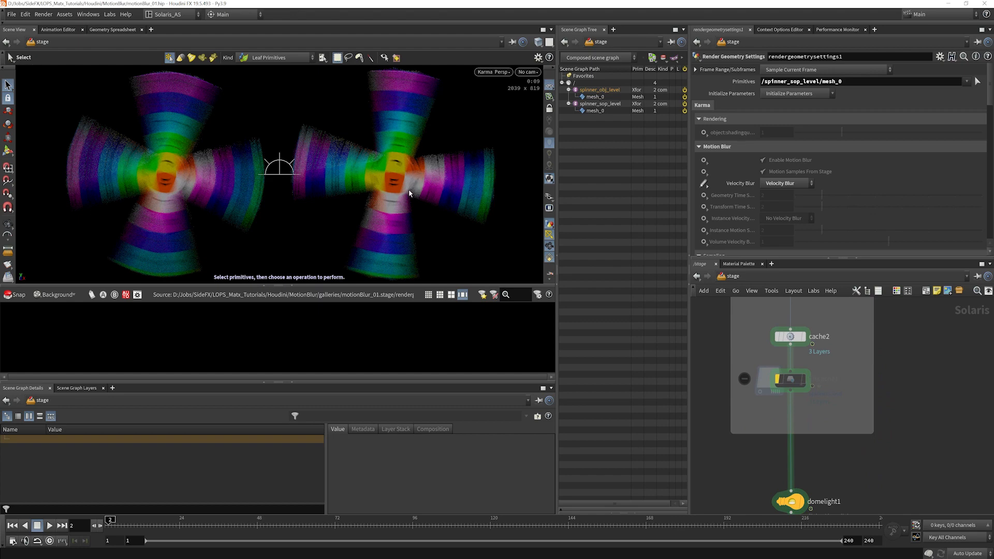
{"action": "mouse_move", "coordinate": [411, 198]}
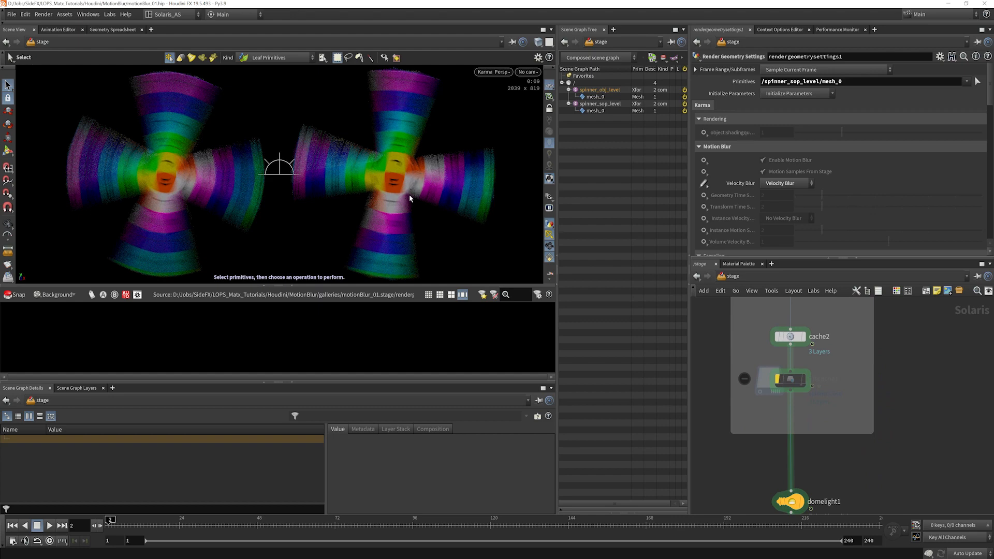
{"action": "mouse_move", "coordinate": [365, 236]}
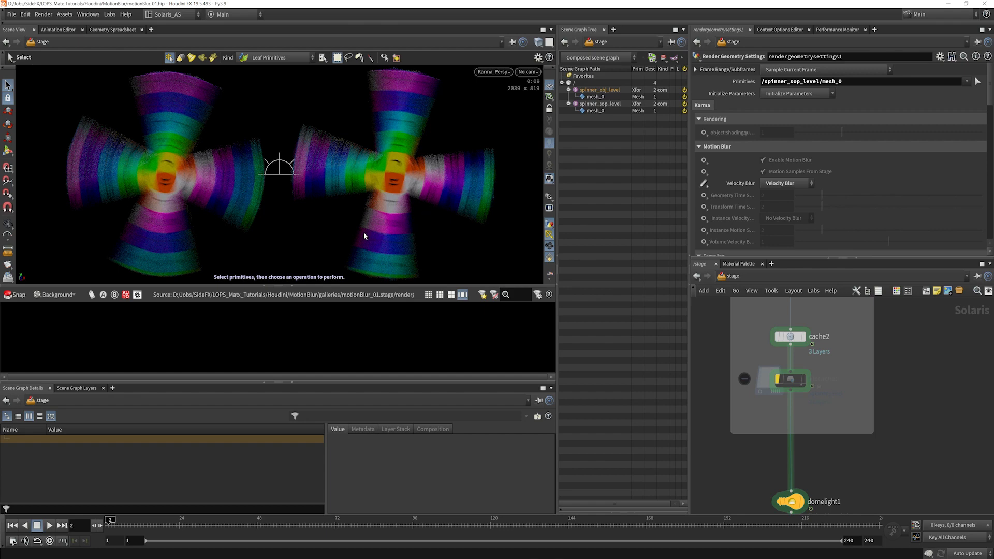
{"action": "mouse_move", "coordinate": [354, 234]}
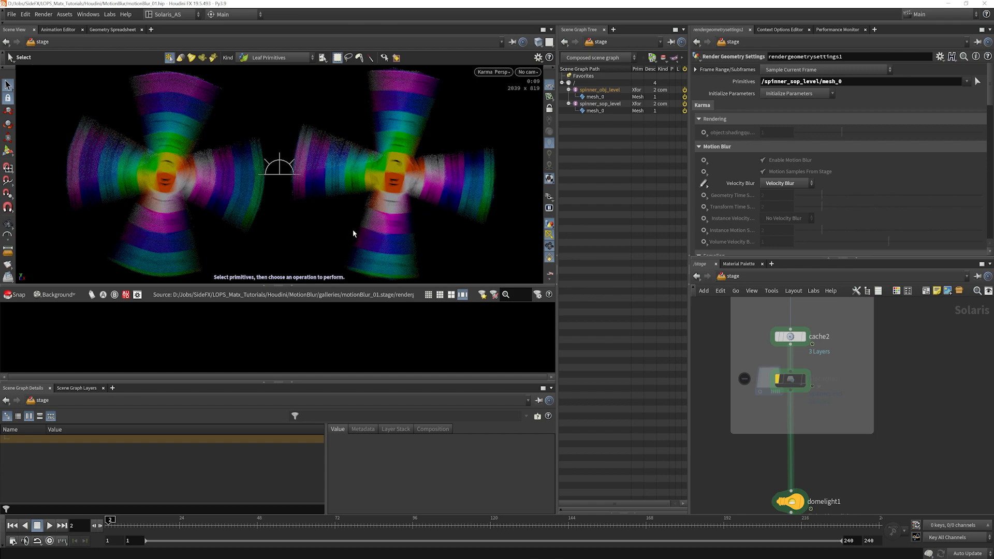
{"action": "mouse_move", "coordinate": [309, 225]}
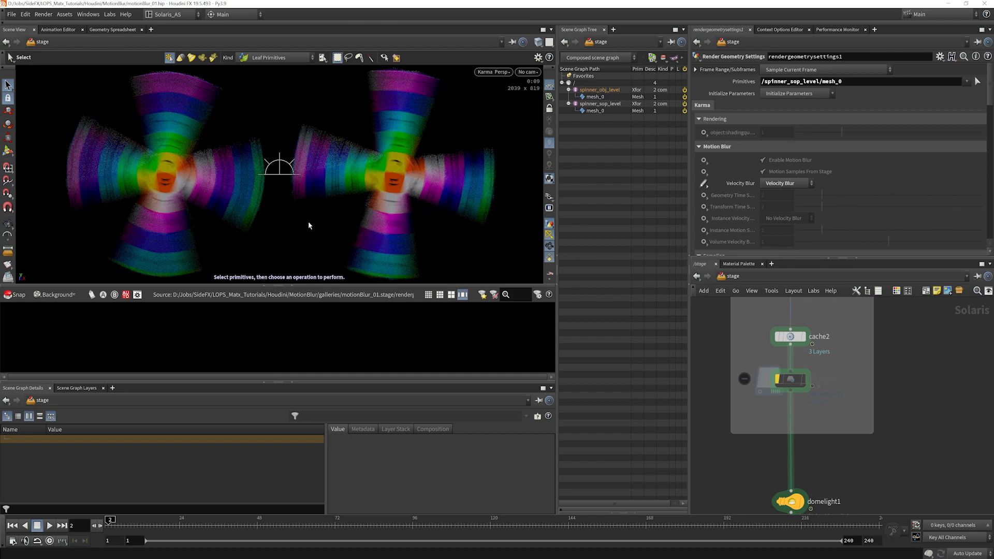
{"action": "mouse_move", "coordinate": [302, 229]}
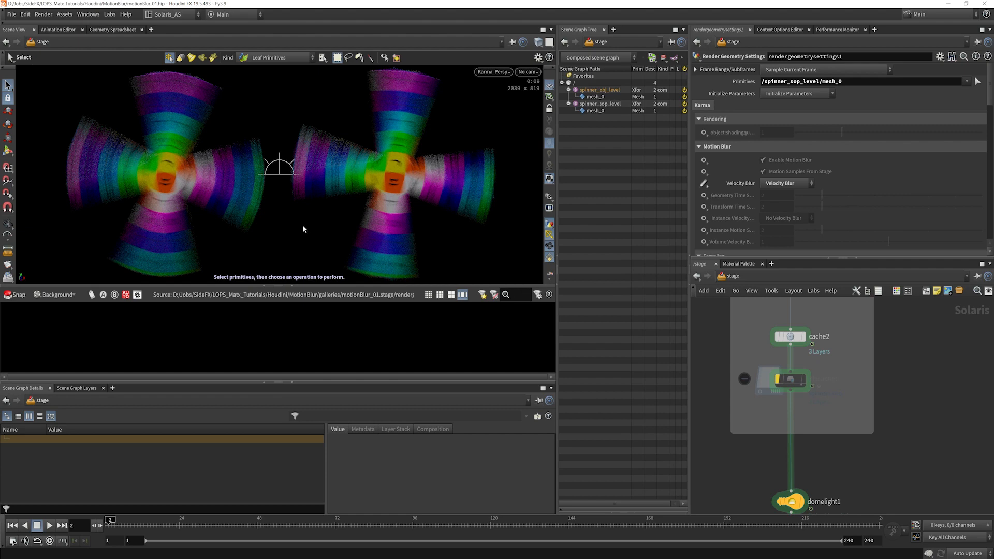
{"action": "mouse_move", "coordinate": [295, 236]}
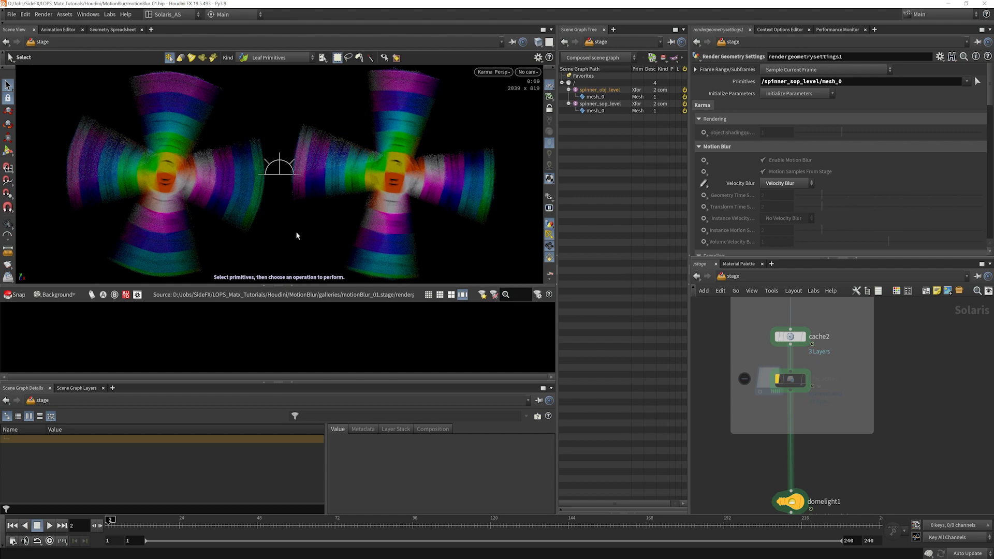
{"action": "mouse_move", "coordinate": [263, 155]}
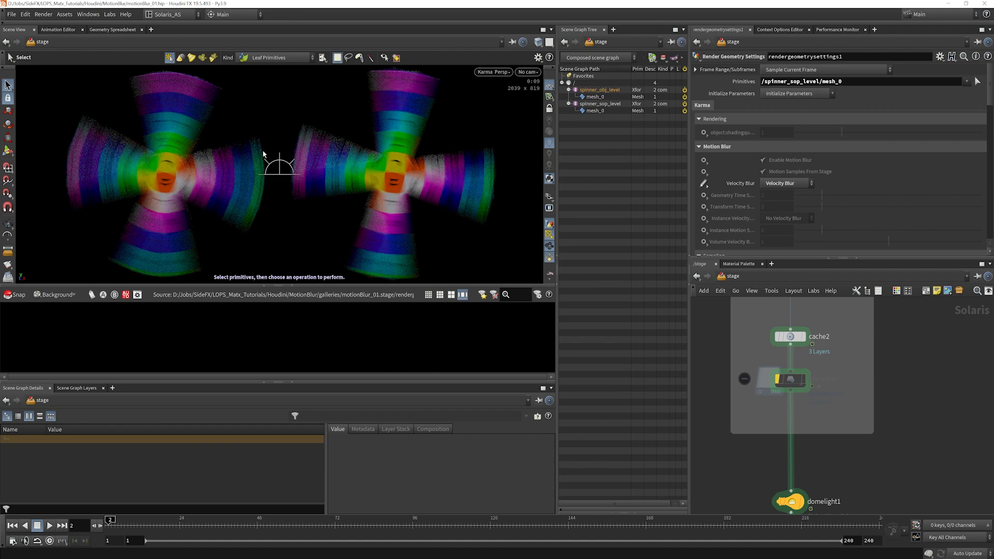
{"action": "mouse_move", "coordinate": [440, 207]}
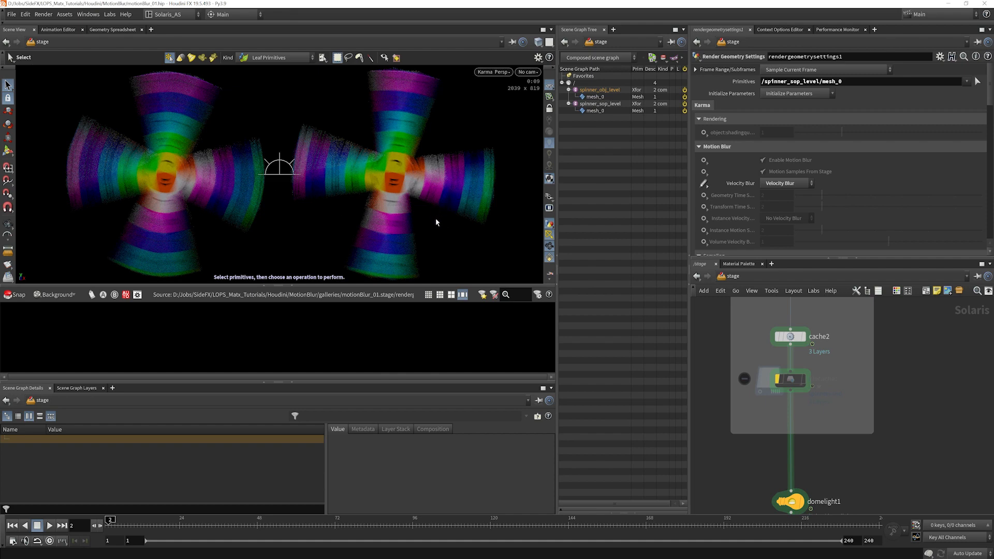
{"action": "mouse_move", "coordinate": [434, 227]}
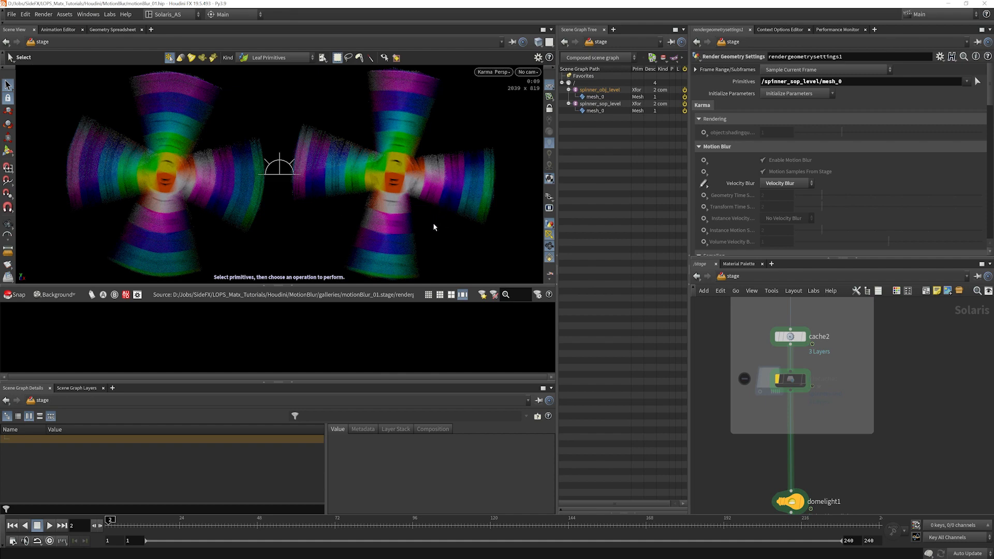